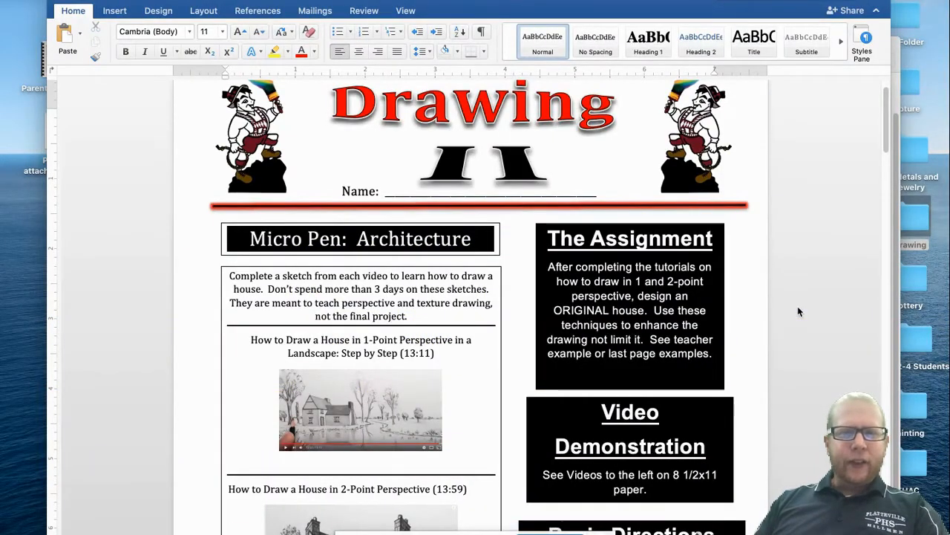
Scroll past the tutorial videos to the Frank Lloyd Wright interview and 9/11 Memorial questions.
left_click(292, 115)
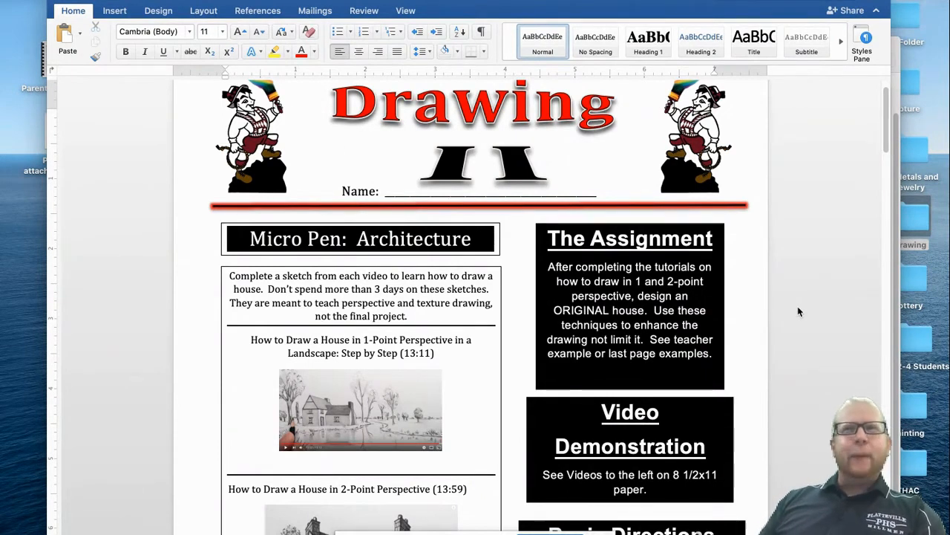
left_click(291, 113)
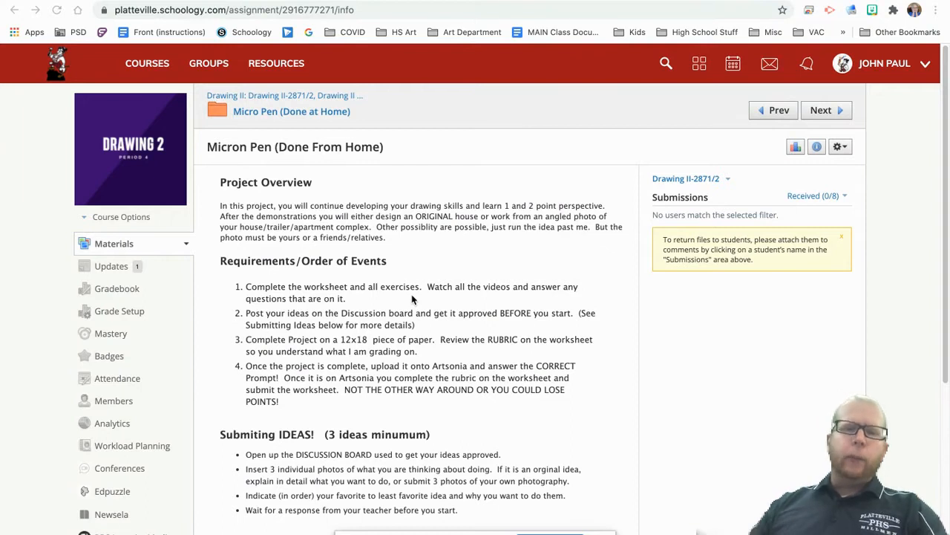
mouse_move(477, 278)
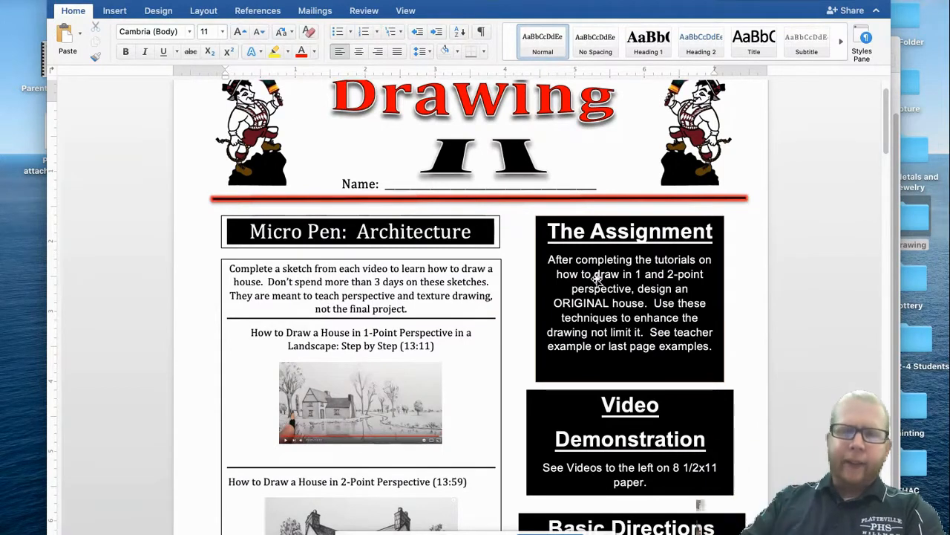
left_click(292, 107)
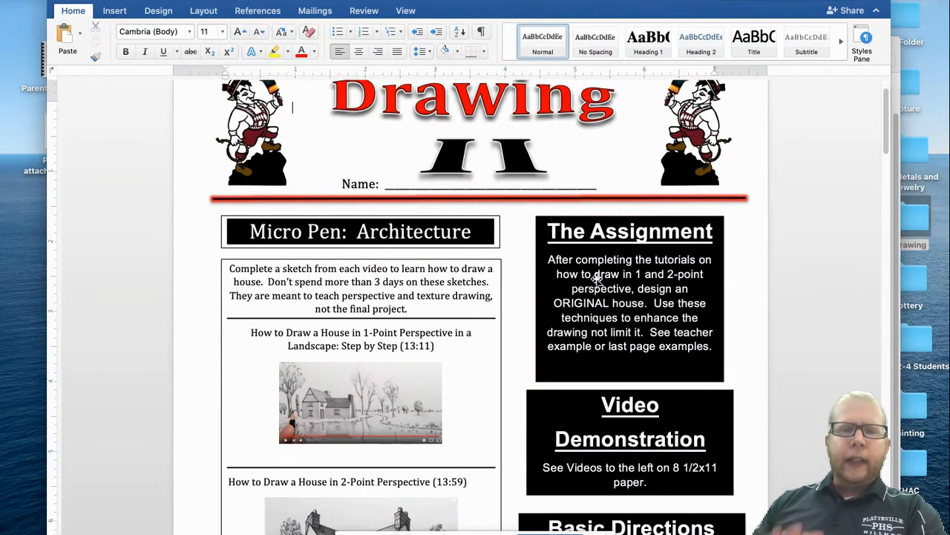
scroll("down", 3)
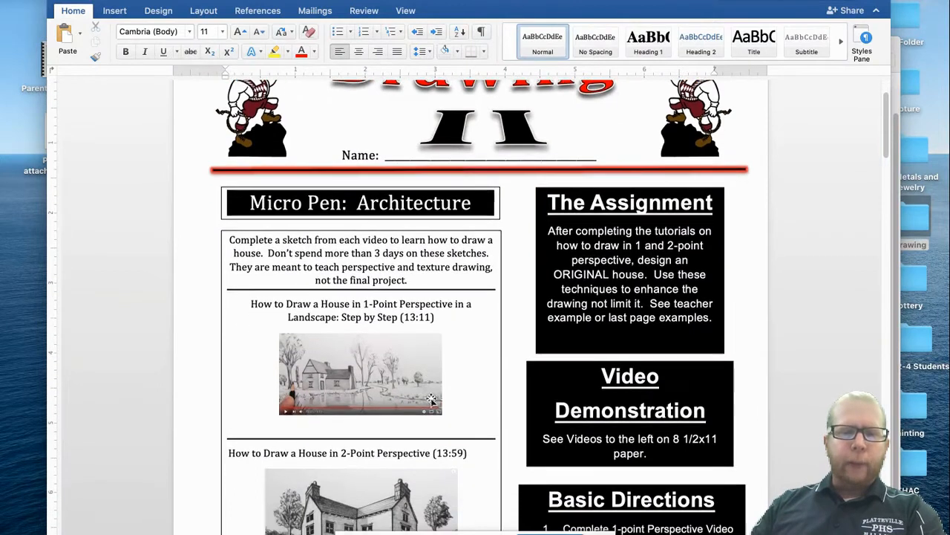
scroll("down", 3)
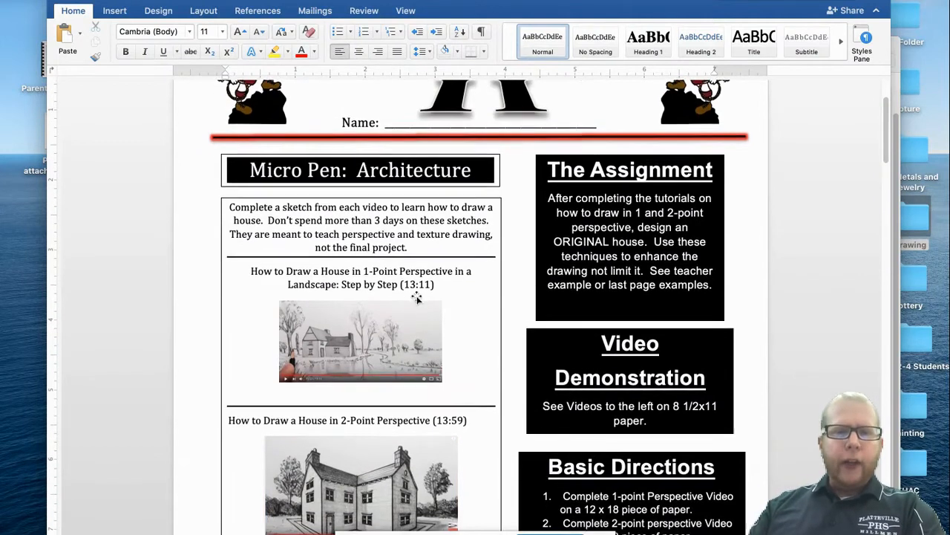
scroll("down", 3)
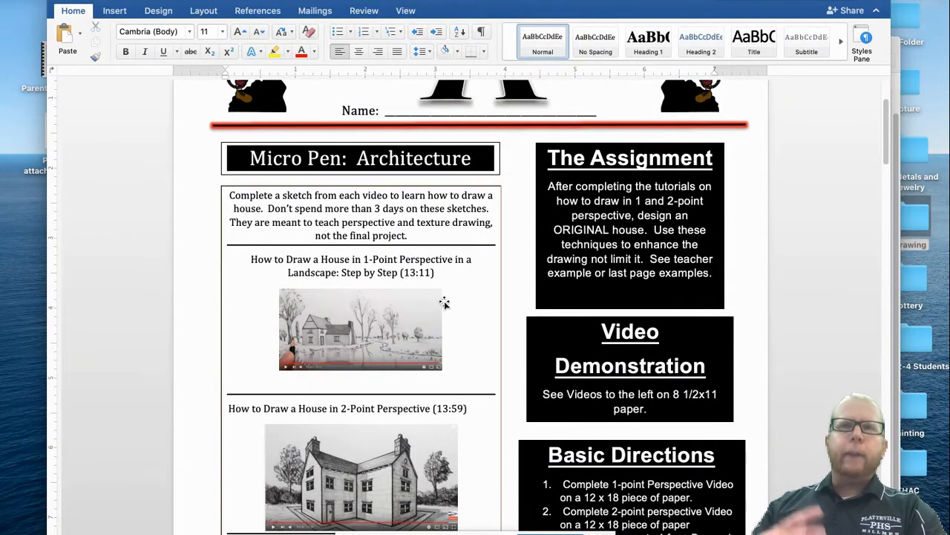
mouse_move(429, 274)
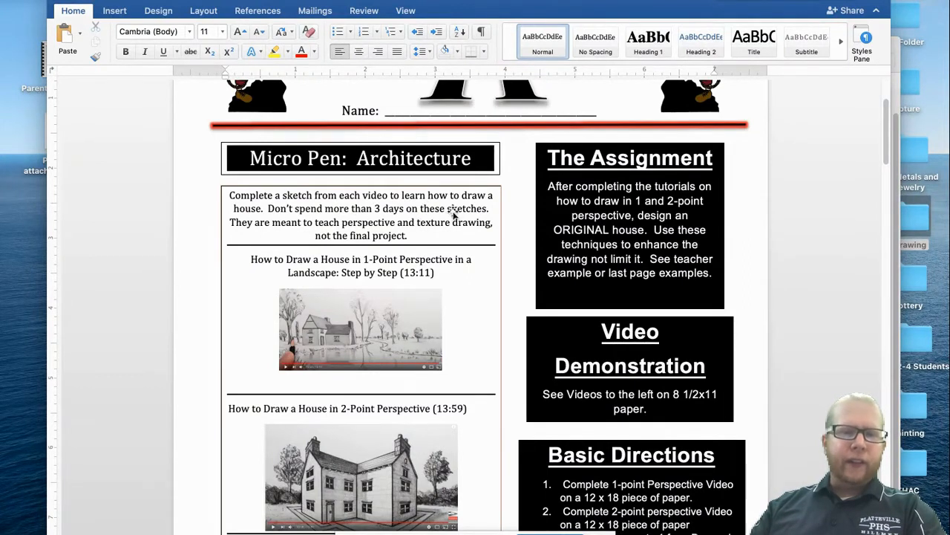
scroll("down", 3)
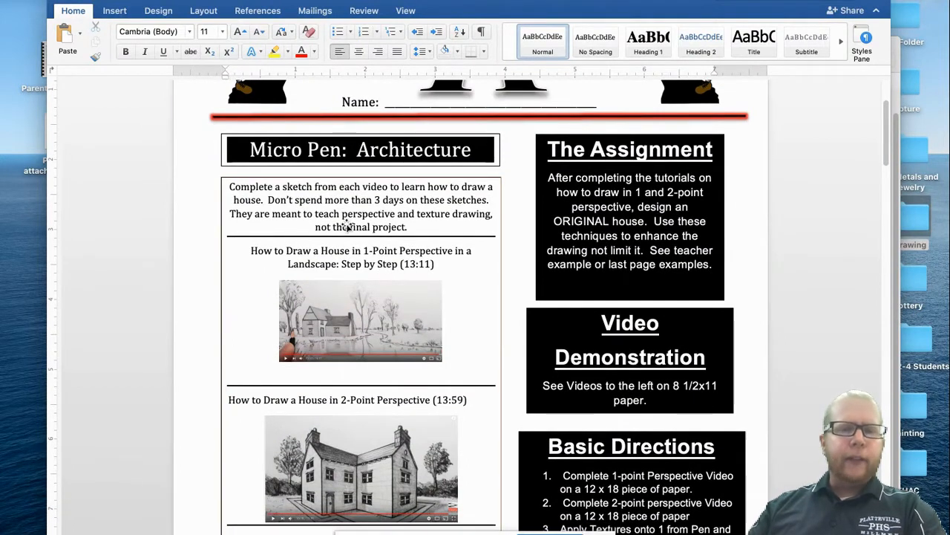
mouse_move(445, 255)
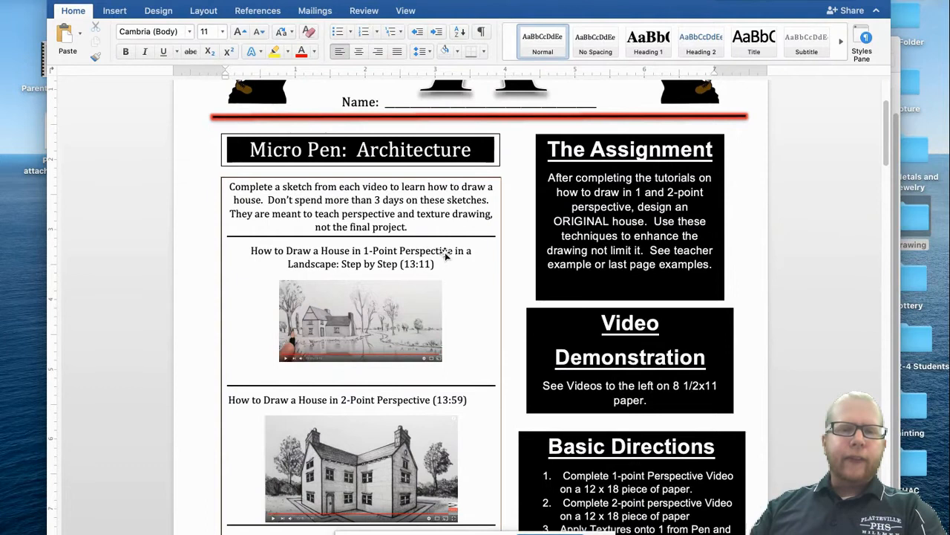
scroll("down", 3)
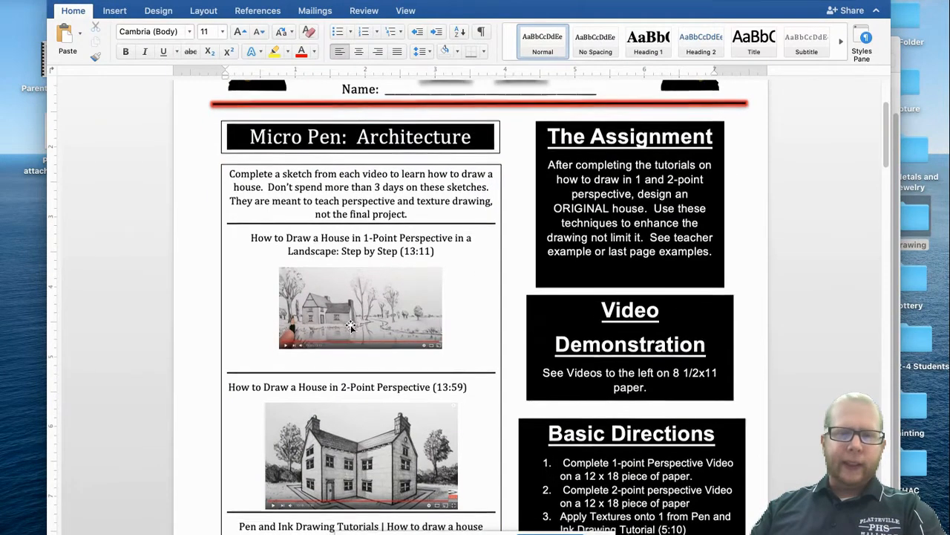
scroll("down", 3)
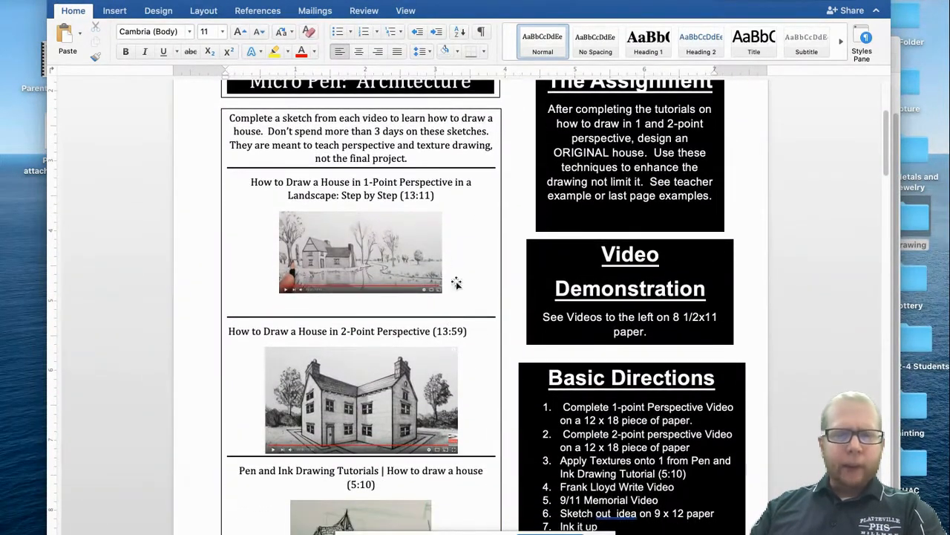
mouse_move(466, 265)
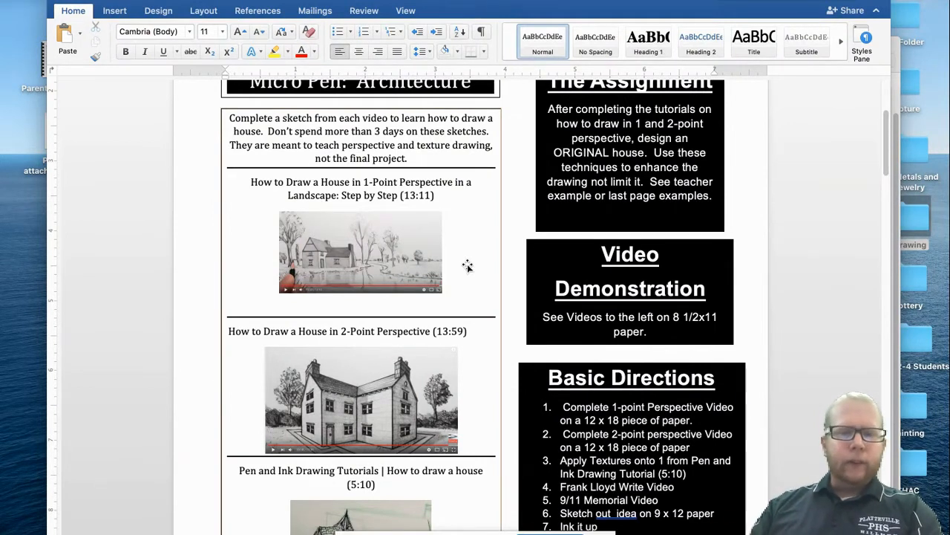
scroll("down", 3)
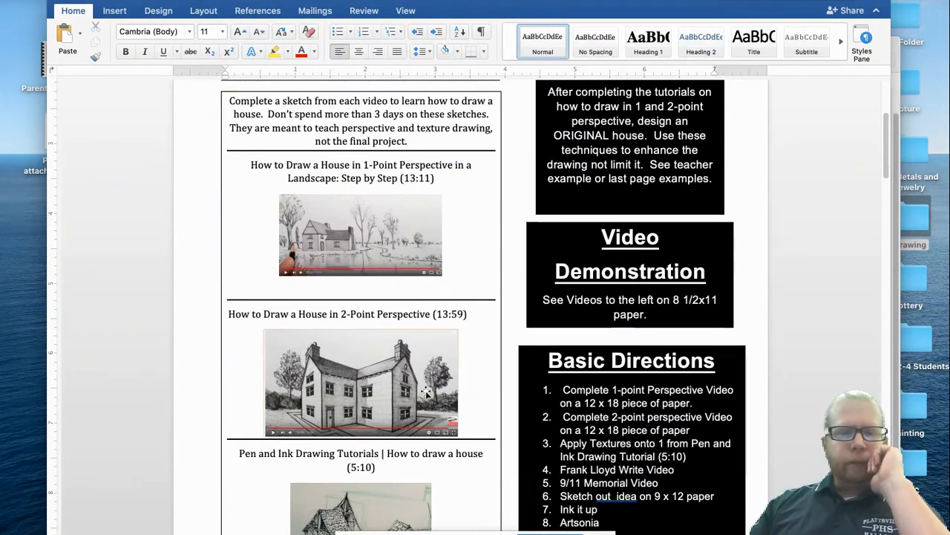
scroll("down", 3)
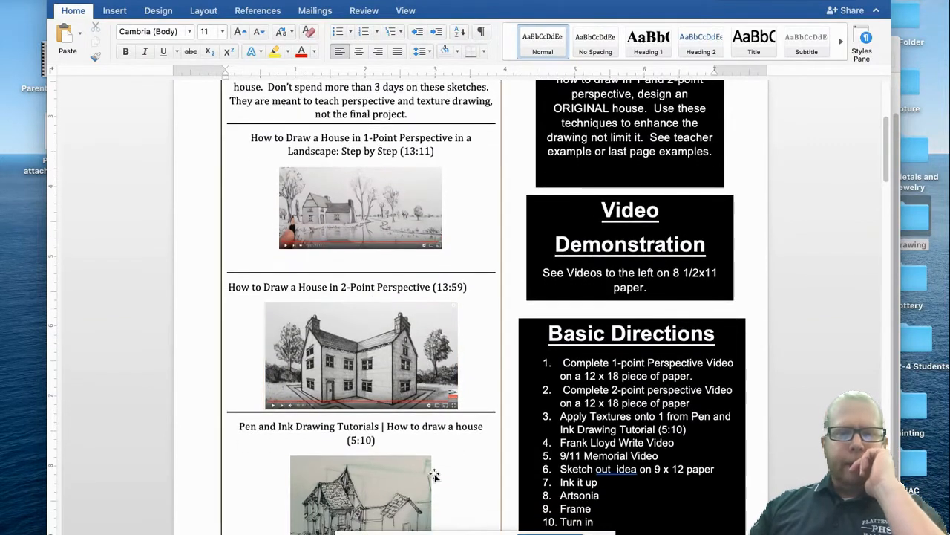
scroll("down", 3)
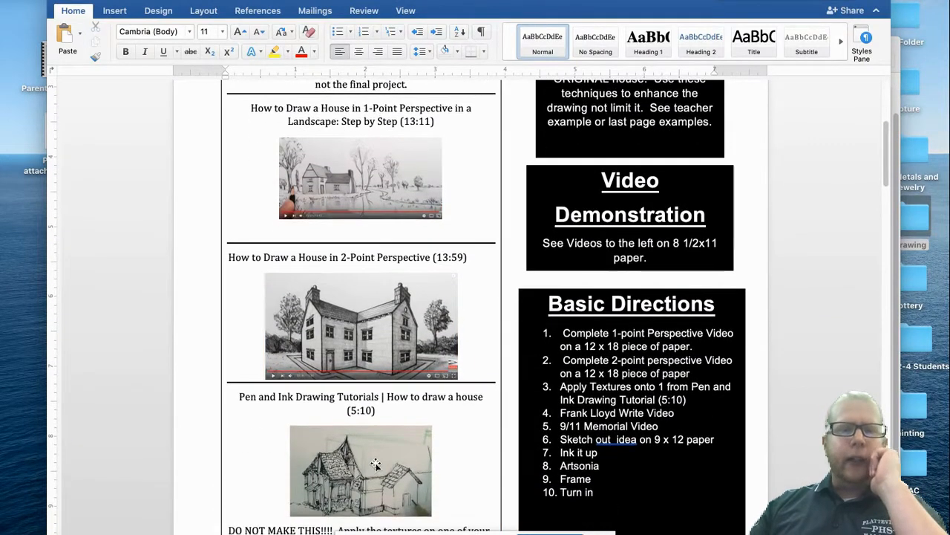
scroll("down", 3)
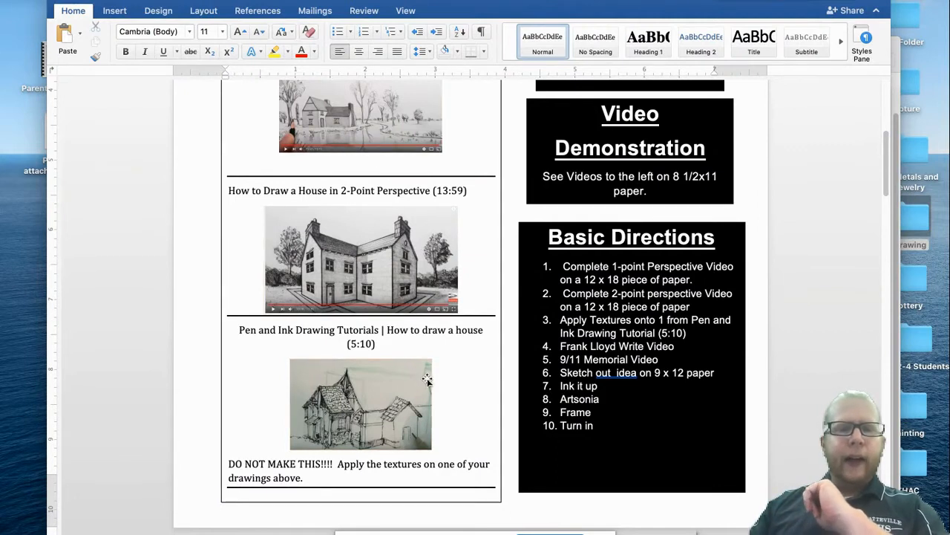
scroll("down", 3)
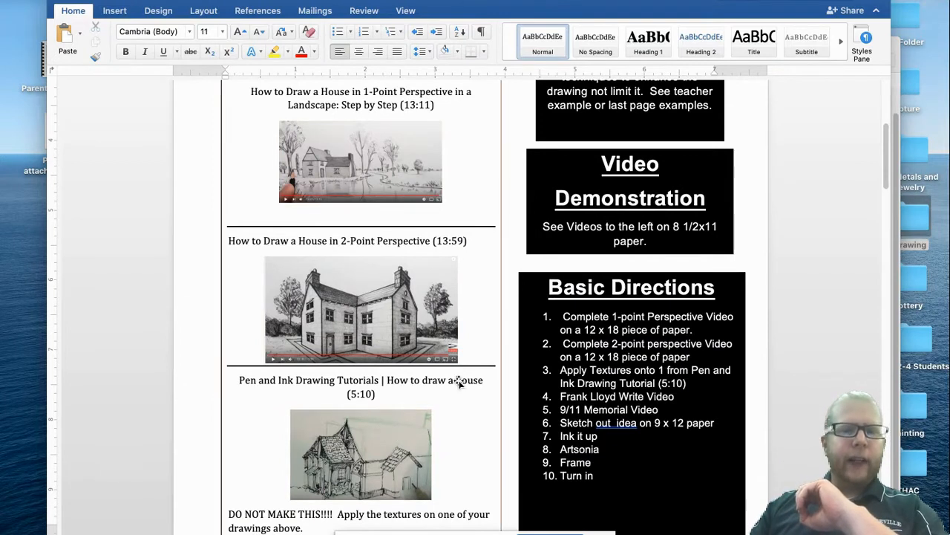
mouse_move(457, 452)
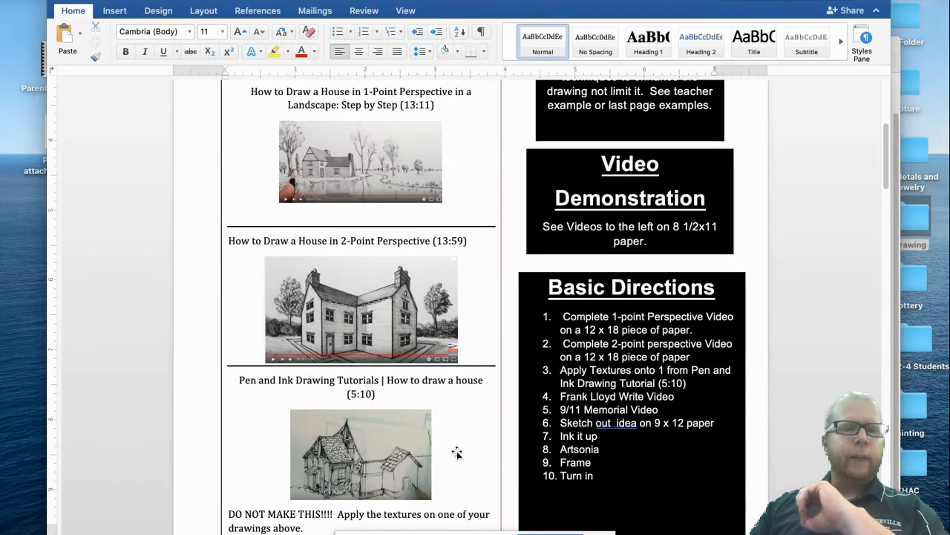
mouse_move(479, 455)
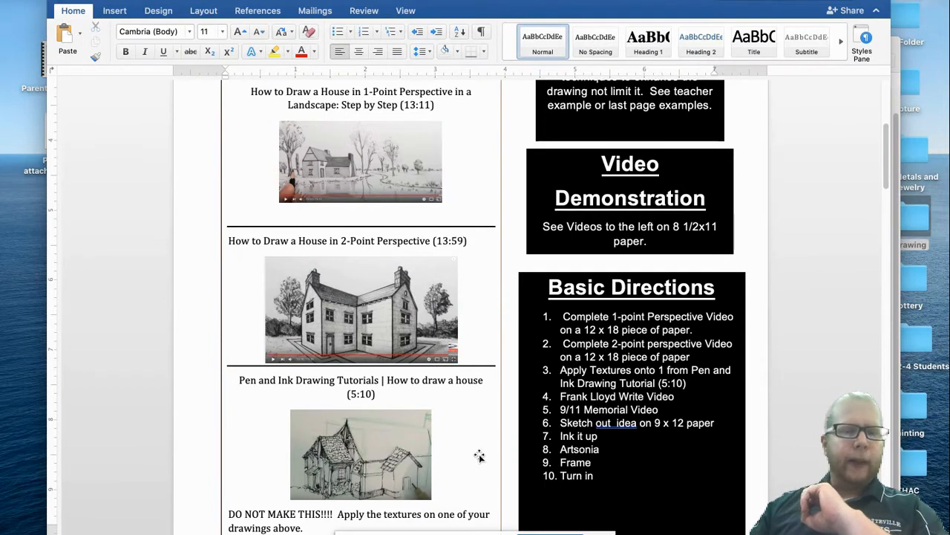
scroll("down", 3)
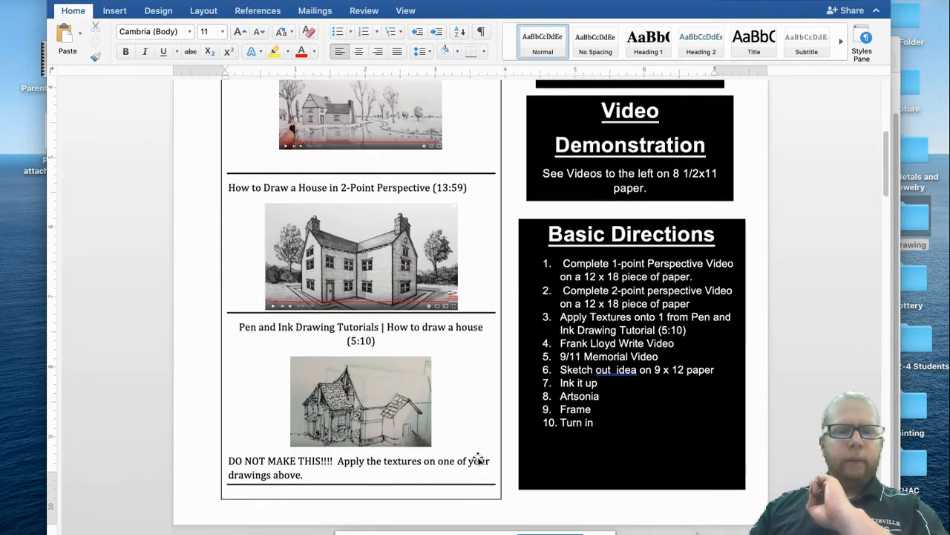
scroll("down", 3)
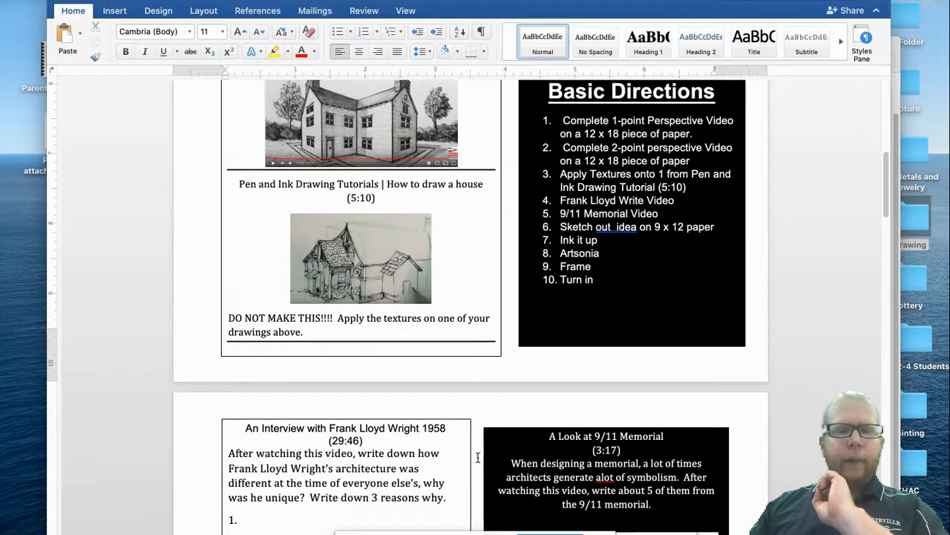
Scroll to the Texture References page with stone, wood and water samples and inked houses.
scroll("down", 3)
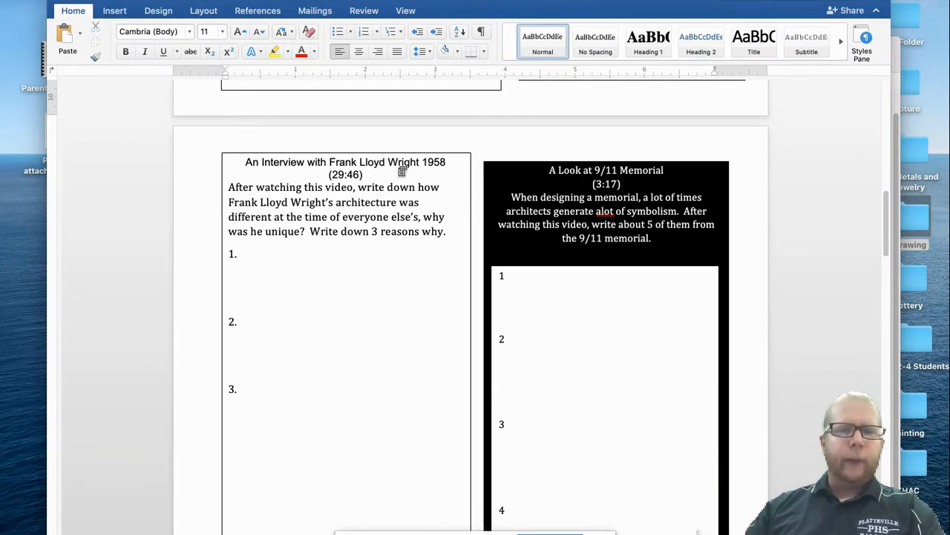
scroll("down", 3)
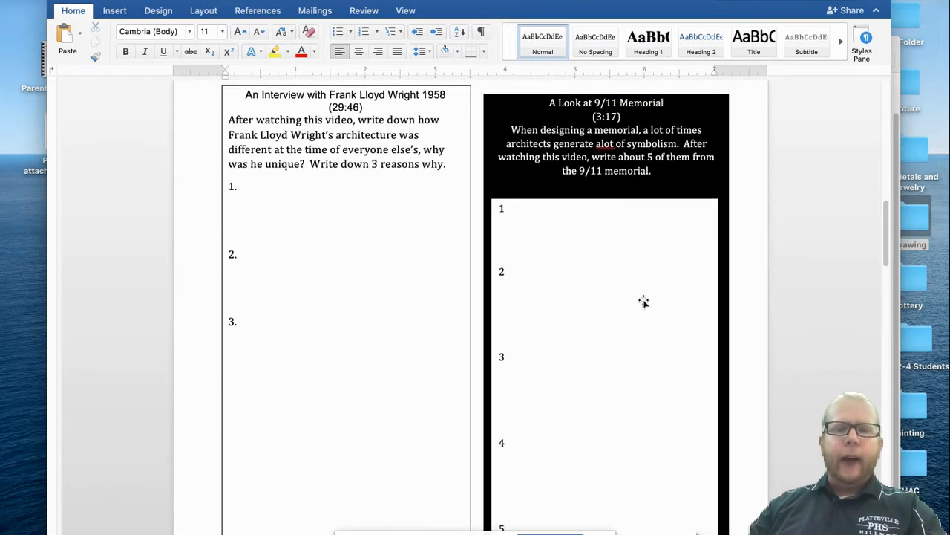
mouse_move(611, 238)
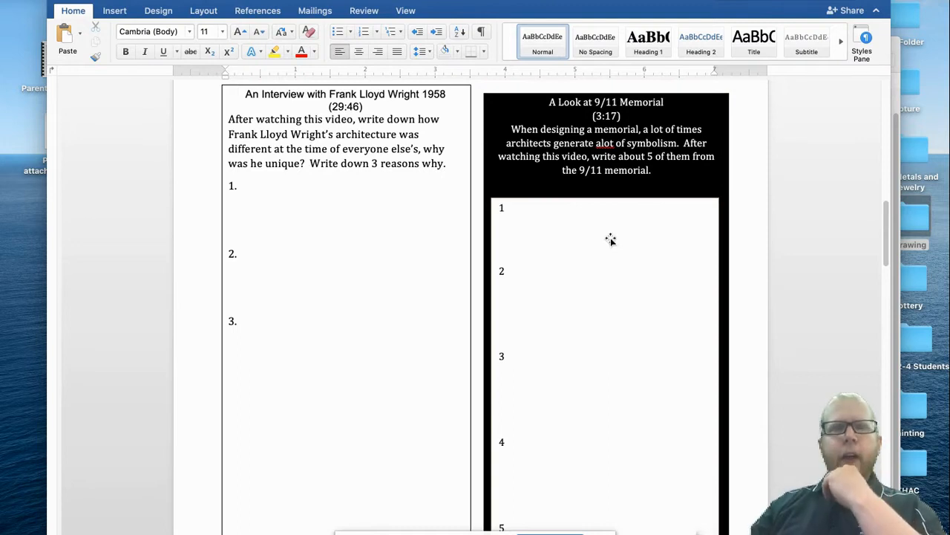
mouse_move(613, 250)
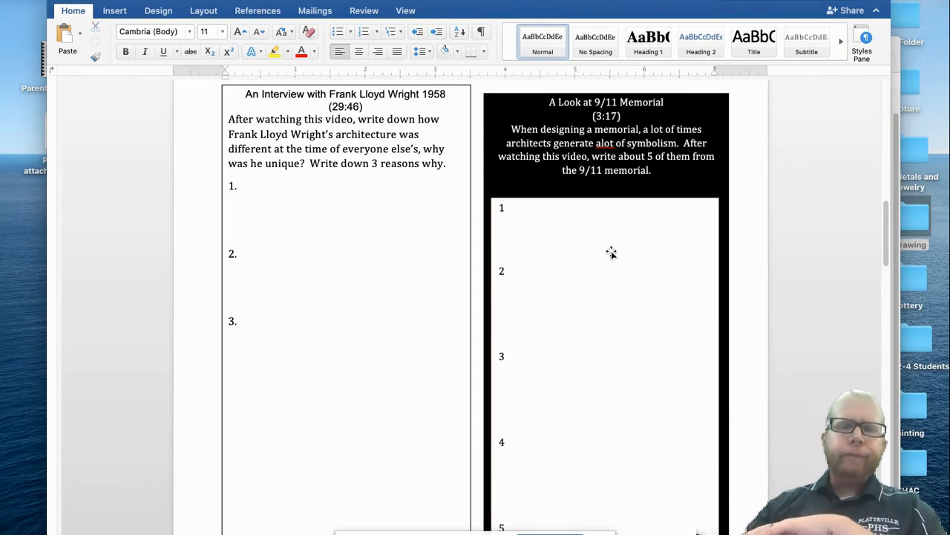
scroll("down", 3)
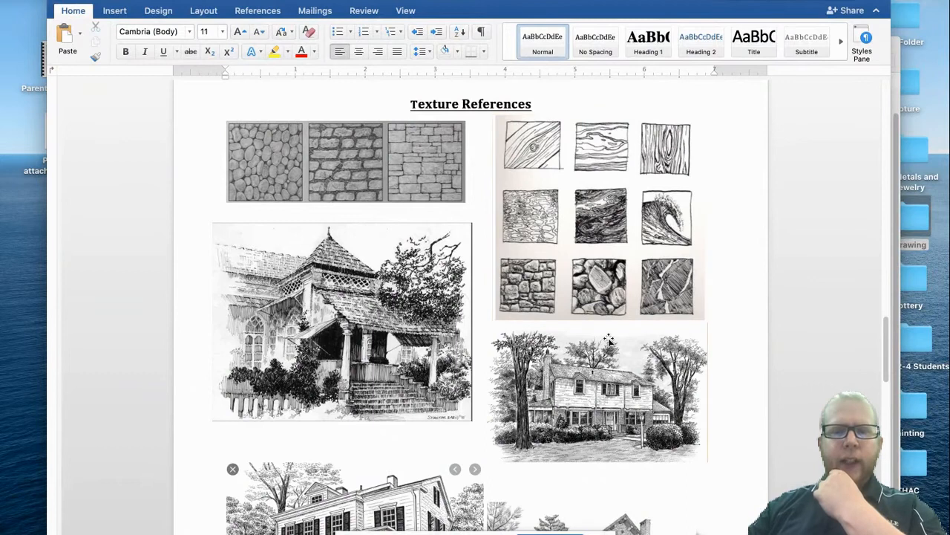
Scroll to the rubric covering worksheet, main learning targets, Artsonia and score rows.
scroll("down", 3)
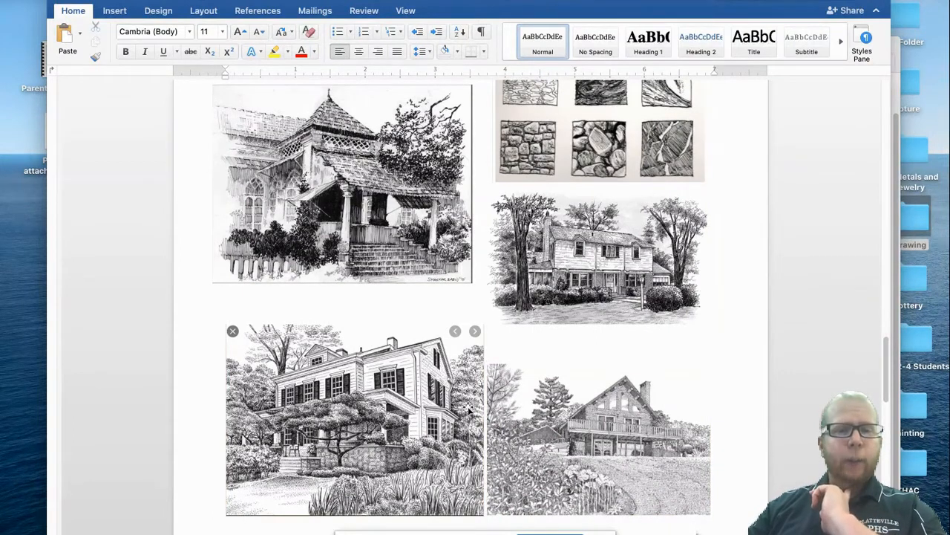
mouse_move(590, 249)
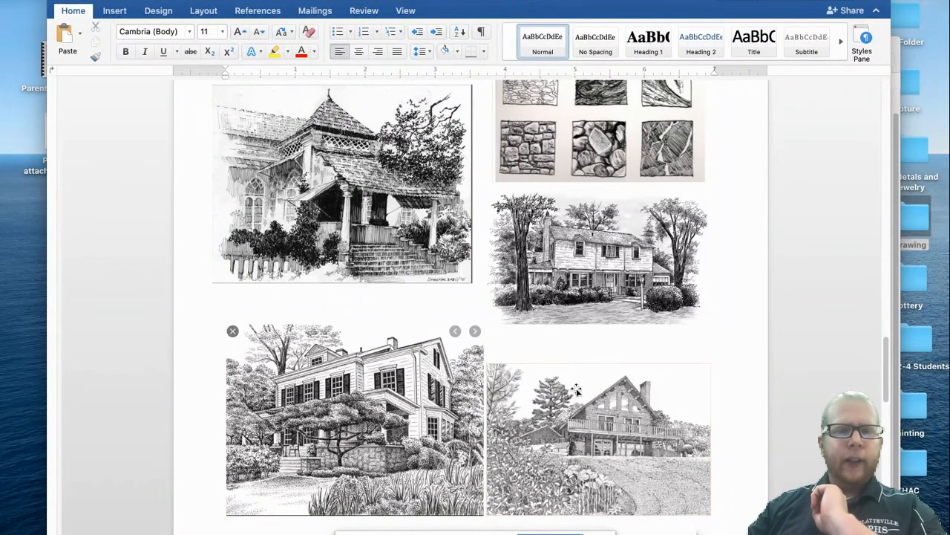
mouse_move(542, 254)
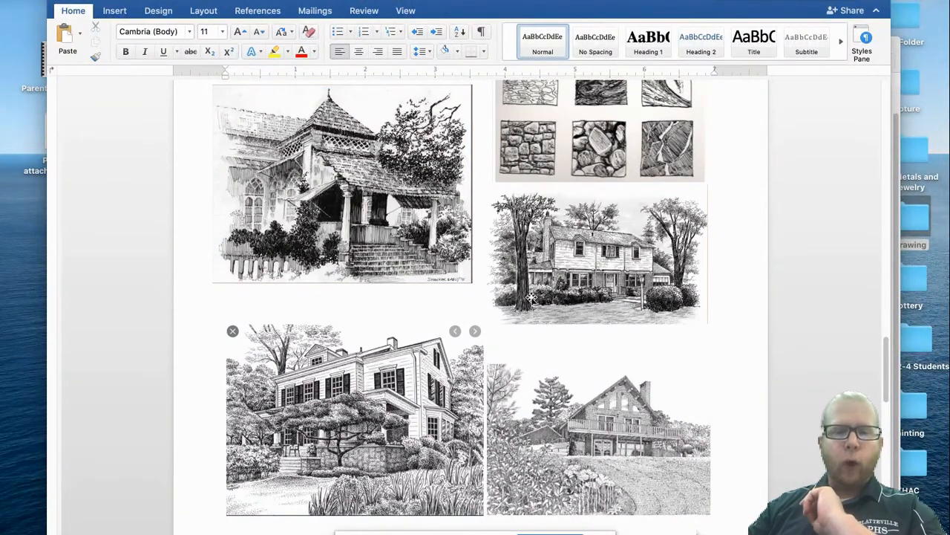
mouse_move(633, 324)
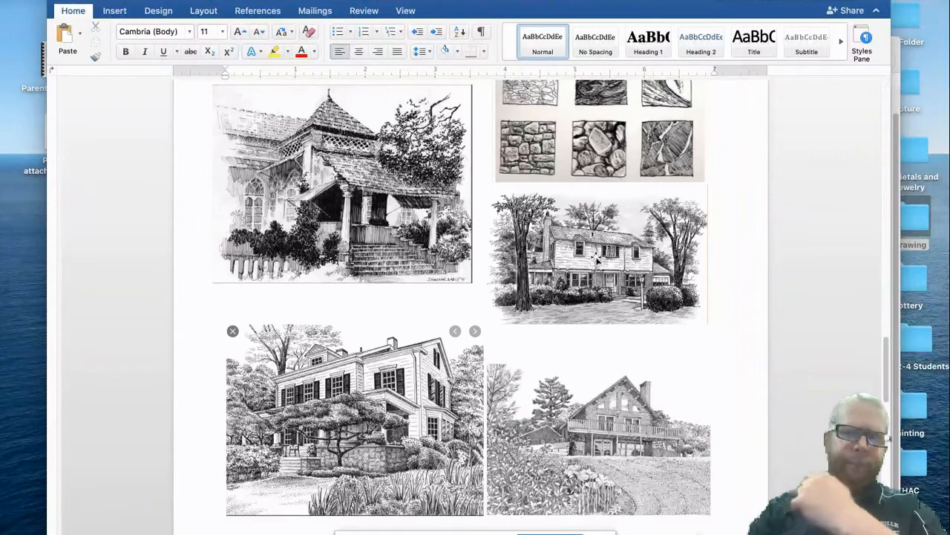
scroll("down", 3)
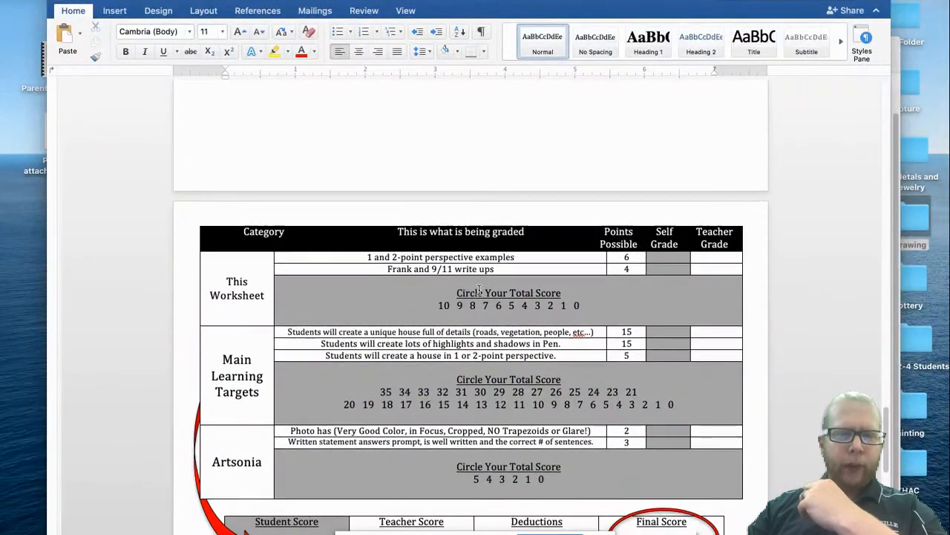
Scroll past the score boxes and Texture References to the Basic Directions list.
scroll("down", 3)
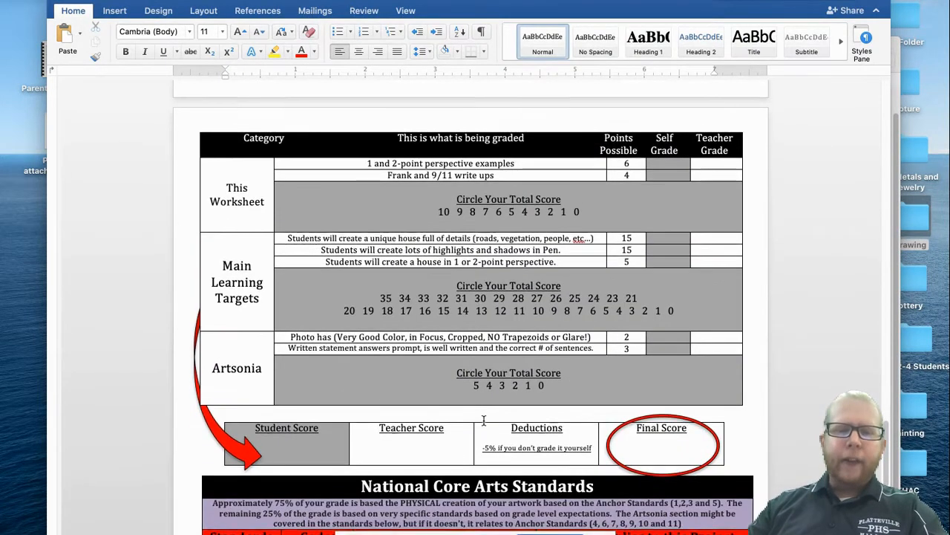
scroll("down", 3)
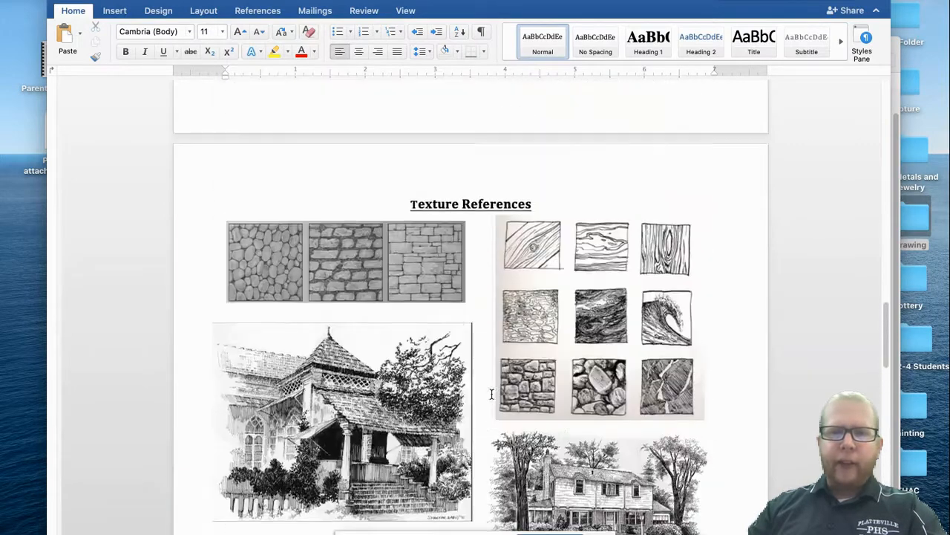
scroll("down", 3)
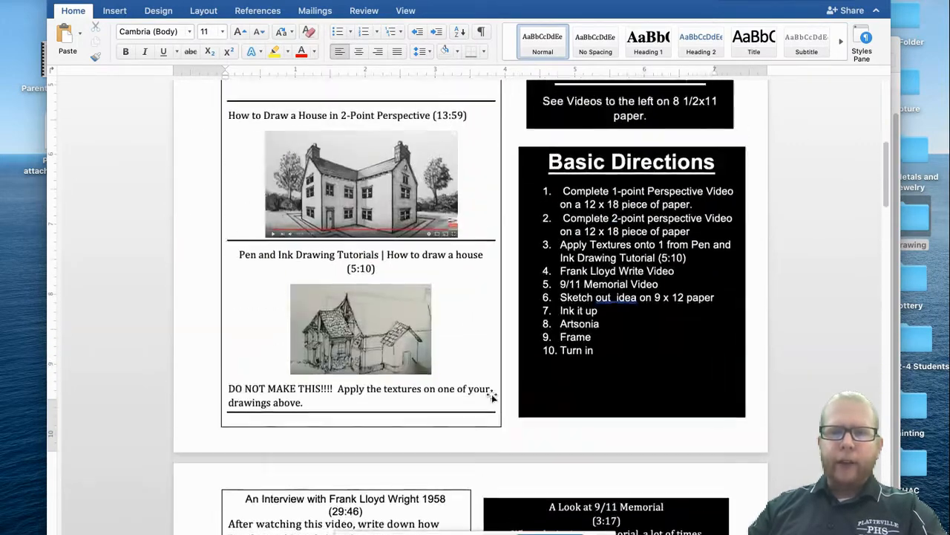